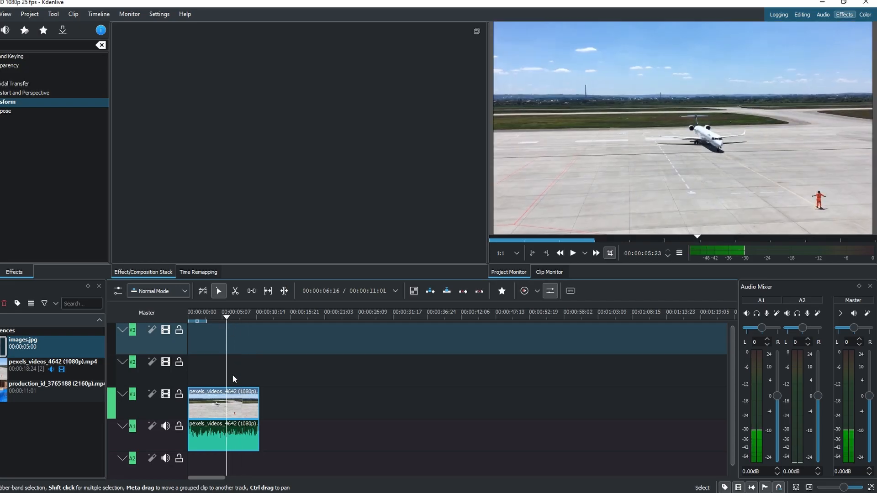
Select the airport clip on the timeline to receive the Transform effect.
left_click(222, 403)
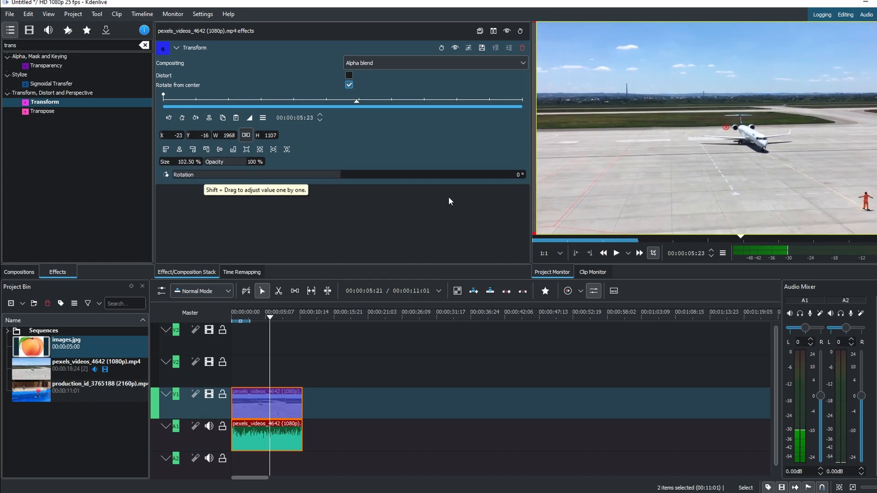
Drag the airport video left in the monitor, then back near the centre.
left_click_drag(726, 132, 655, 117)
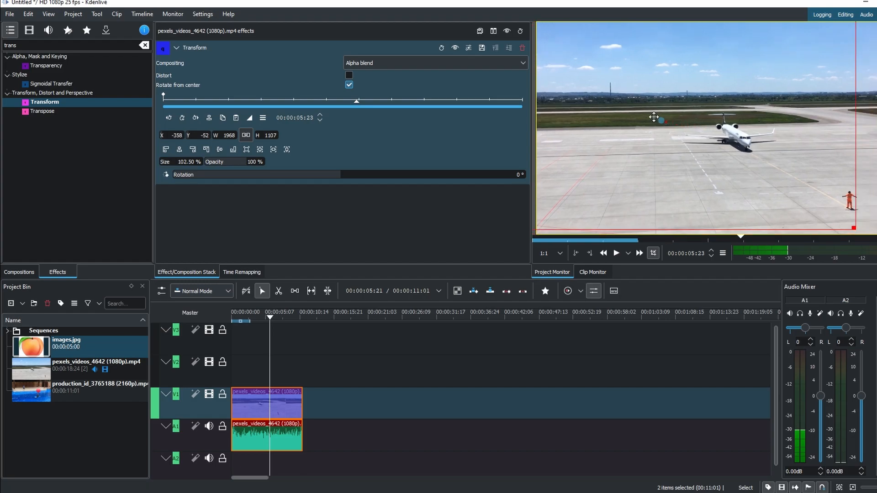
left_click_drag(655, 117, 683, 103)
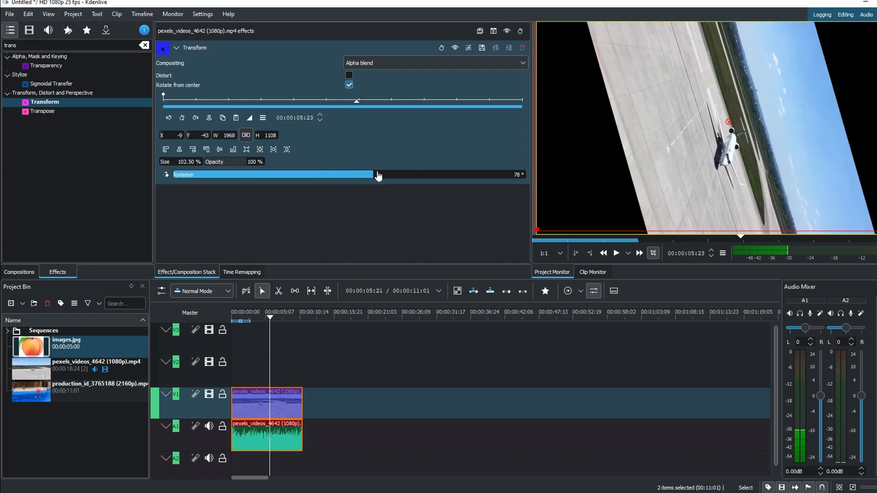
Preview Transform rotations of about 78°, -56° and nearly upside down.
left_click_drag(378, 174, 313, 174)
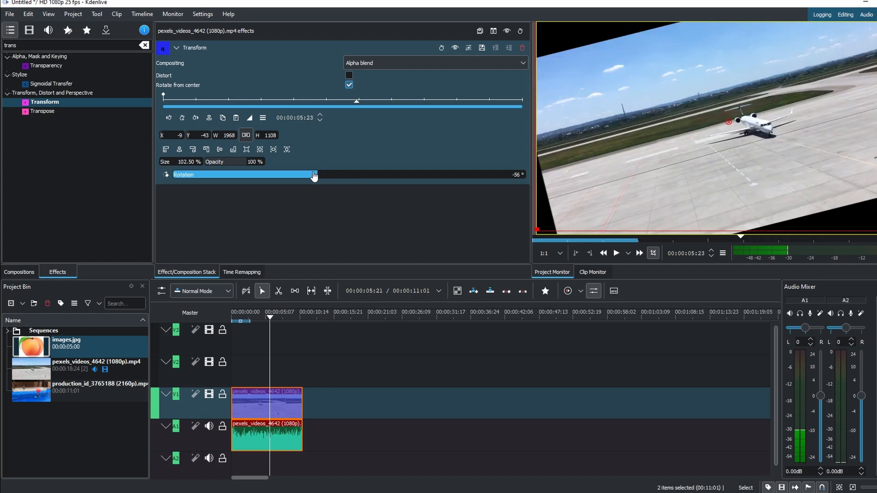
left_click_drag(314, 174, 264, 174)
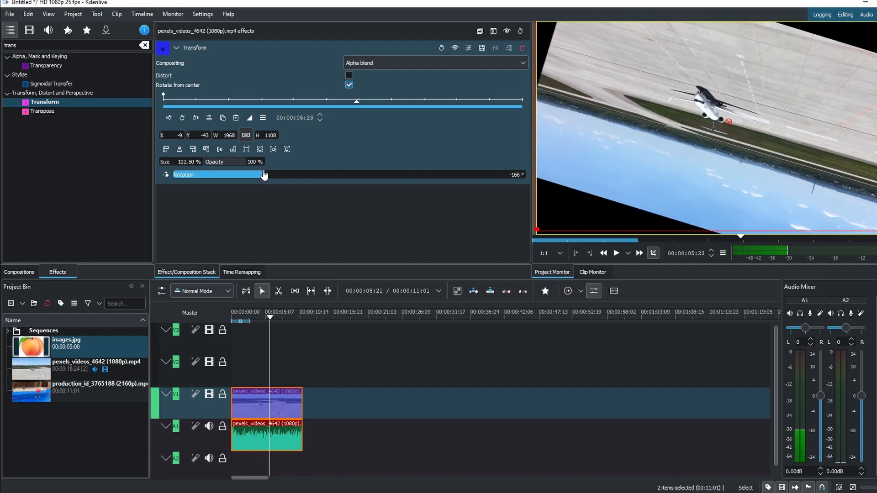
left_click_drag(265, 174, 257, 179)
type("crop")
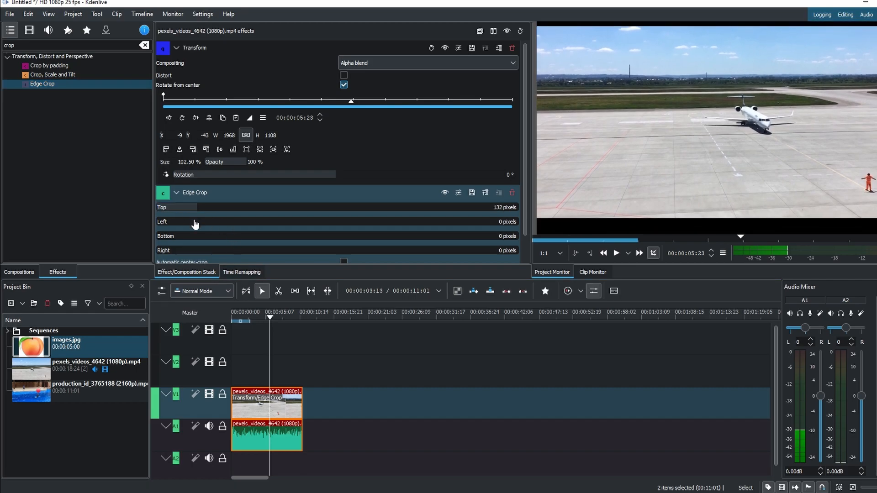
Set Edge Crop to trim 315 pixels from the left and 227 from the bottom.
left_click_drag(168, 221, 198, 221)
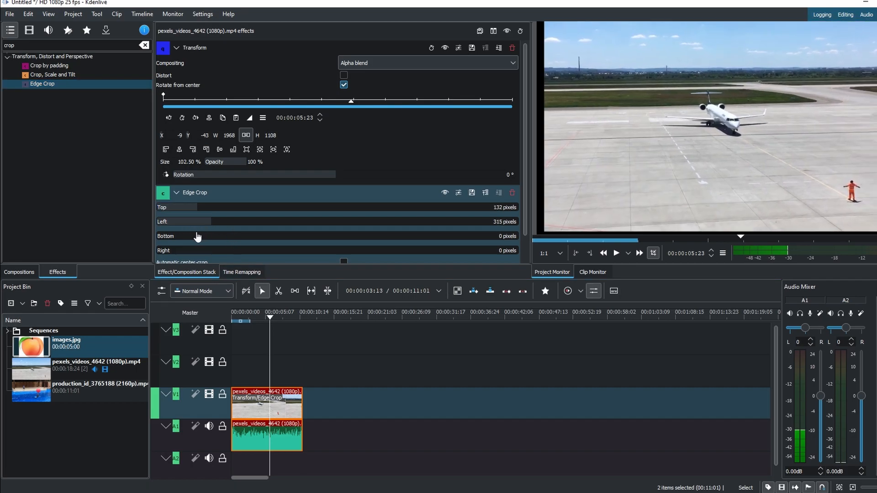
left_click_drag(176, 236, 213, 236)
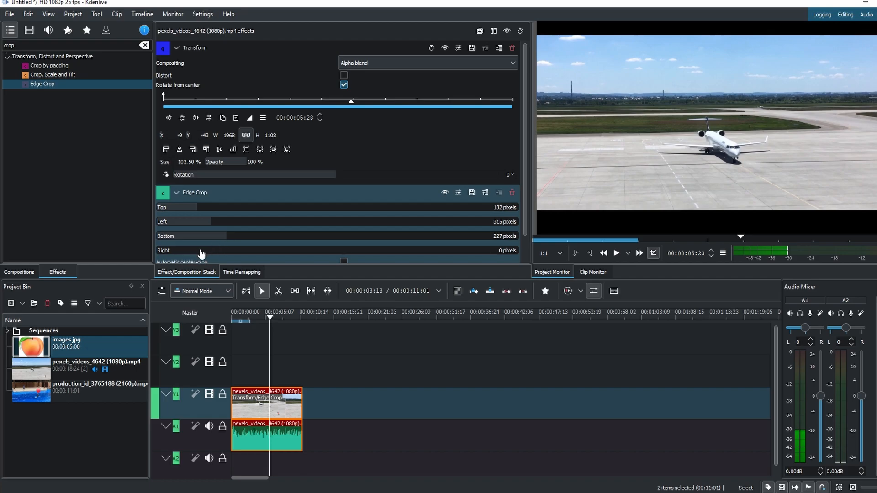